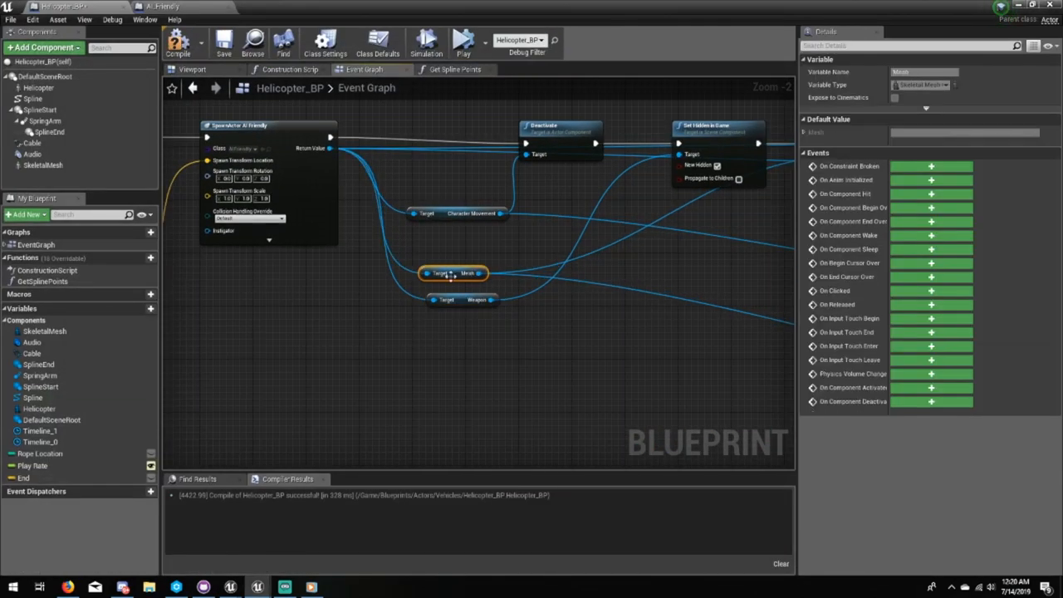
- Browse the Marketplace's Showcase and Free For The Month asset packs
{"action": "scroll", "scroll_direction": "down", "scroll_amount": 3}
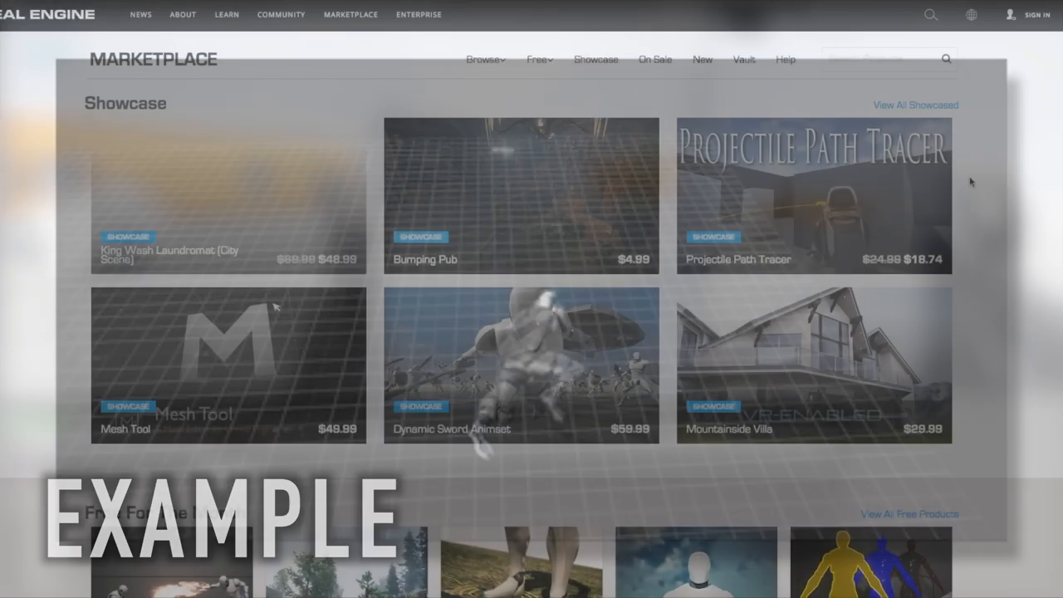
{"action": "scroll", "scroll_direction": "down", "scroll_amount": 3}
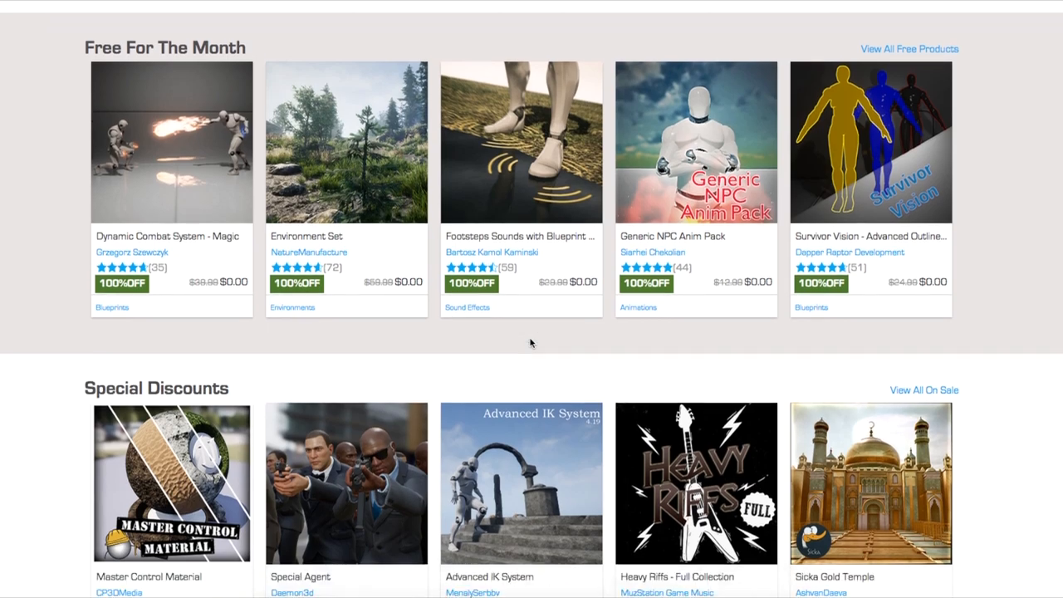
{"action": "scroll", "scroll_direction": "up", "scroll_amount": 3}
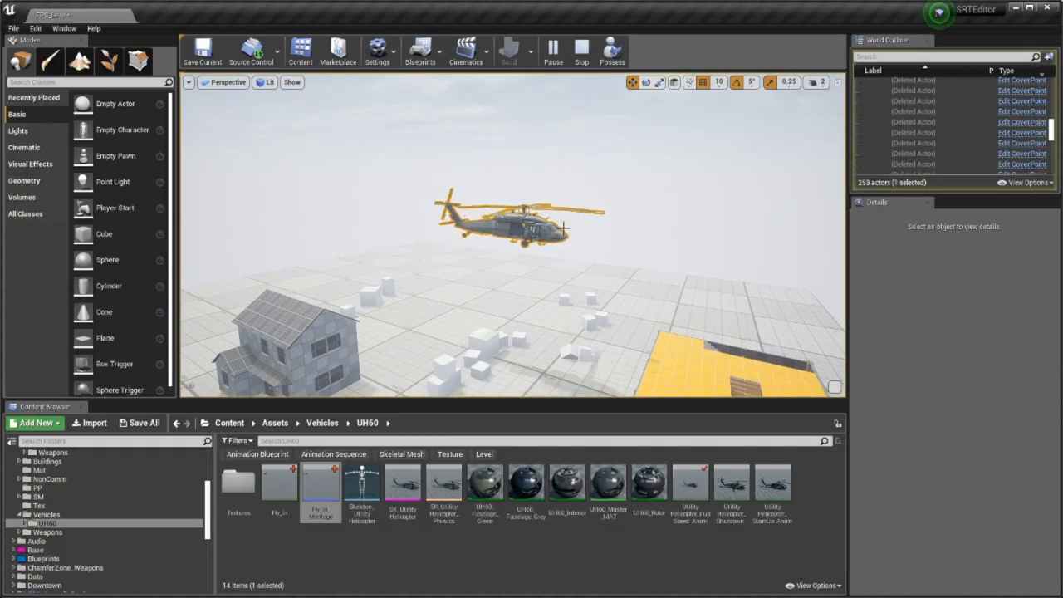
- Add a police skeletal mesh with the sitting animation to Helicopter_BP and compile
{"action": "double_click", "coordinate": [321, 482]}
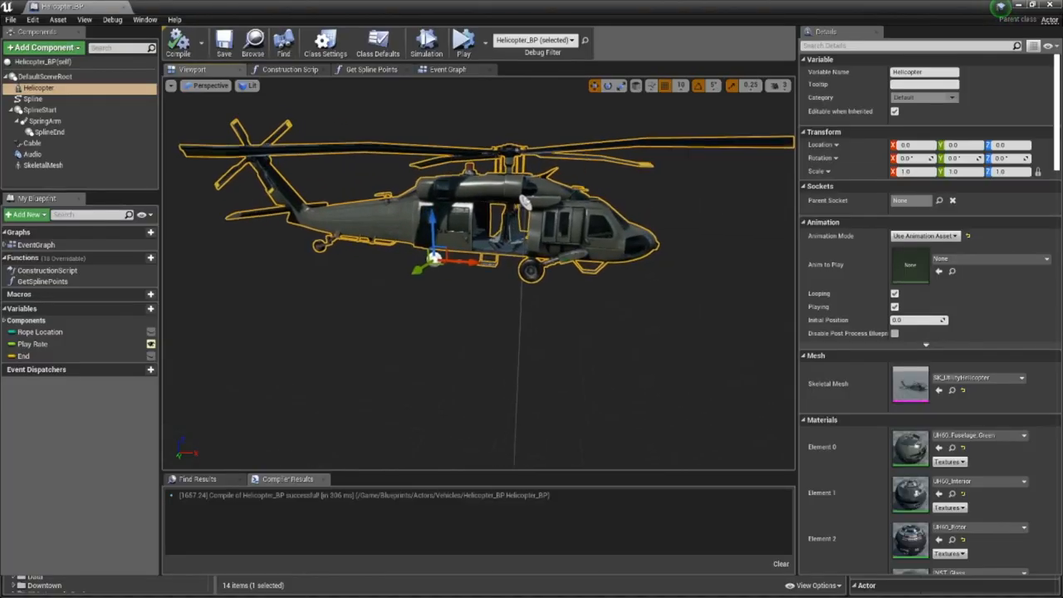
{"action": "left_click", "coordinate": [1045, 260]}
{"action": "type", "text": "sit"}
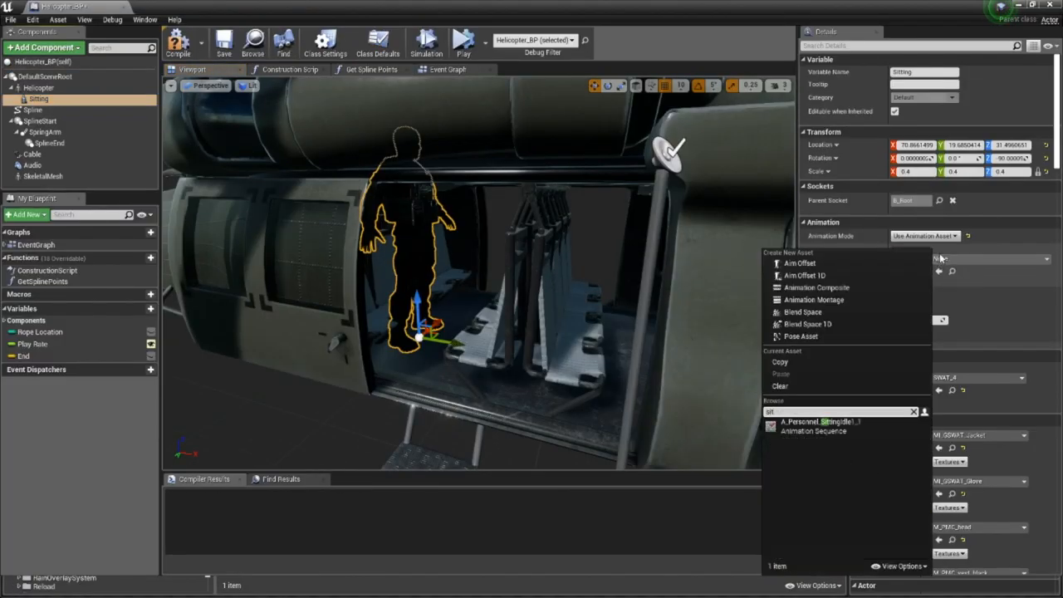
{"action": "left_click", "coordinate": [821, 422]}
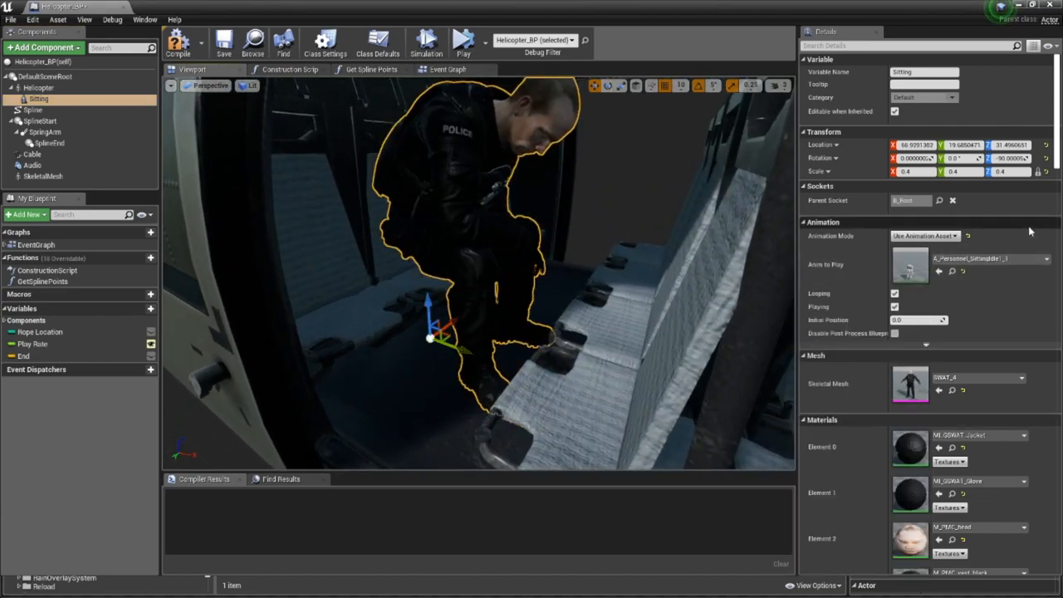
{"action": "left_click", "coordinate": [913, 171]}
{"action": "type", "text": "0.35"}
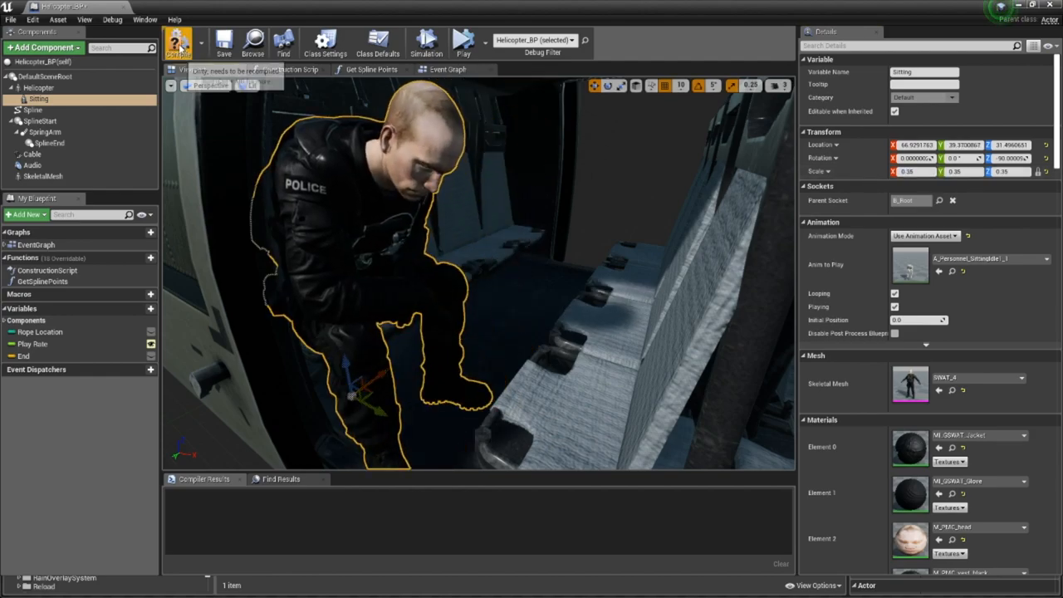
{"action": "left_click", "coordinate": [179, 42]}
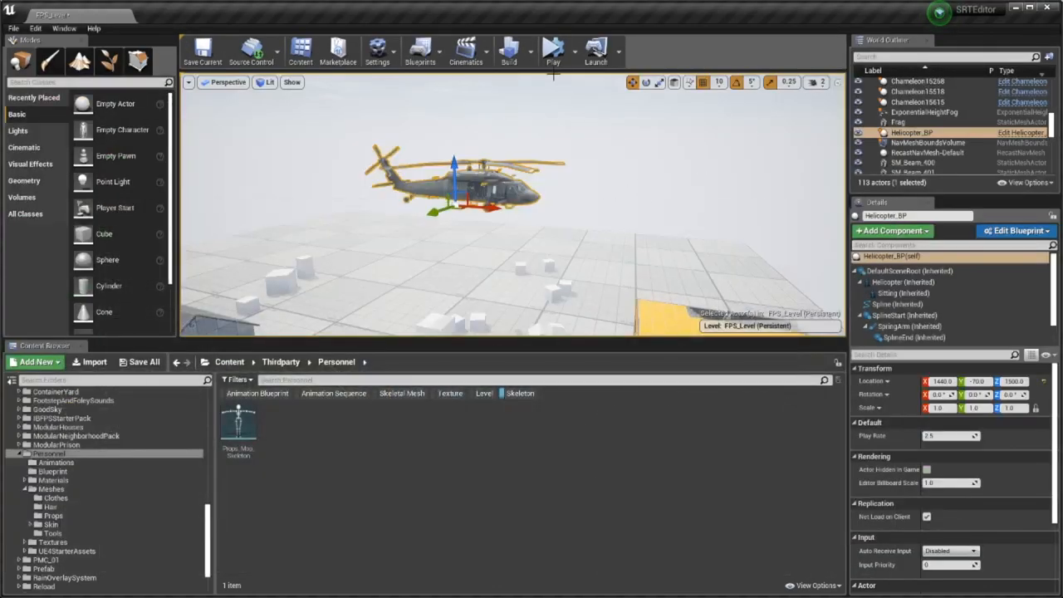
- Play-test the level, then return to the Helicopter_BP viewport
{"action": "left_click", "coordinate": [553, 50]}
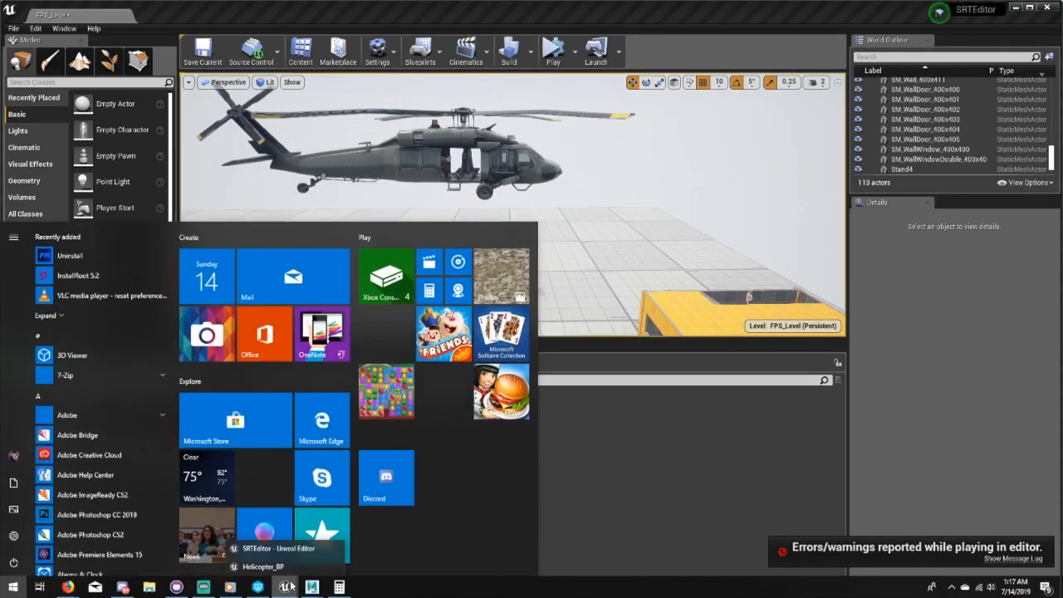
{"action": "left_click", "coordinate": [263, 567]}
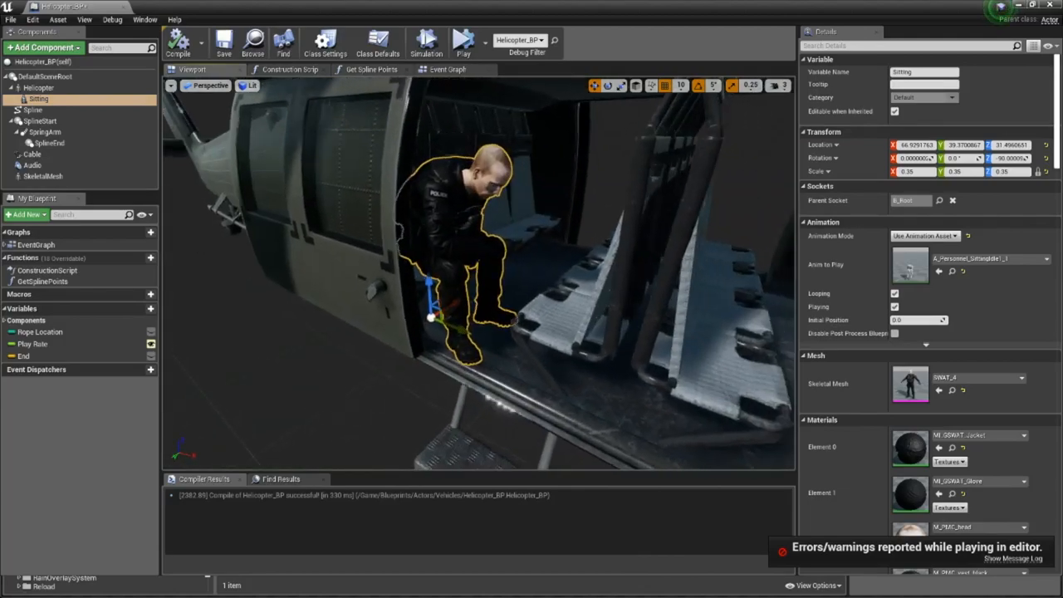